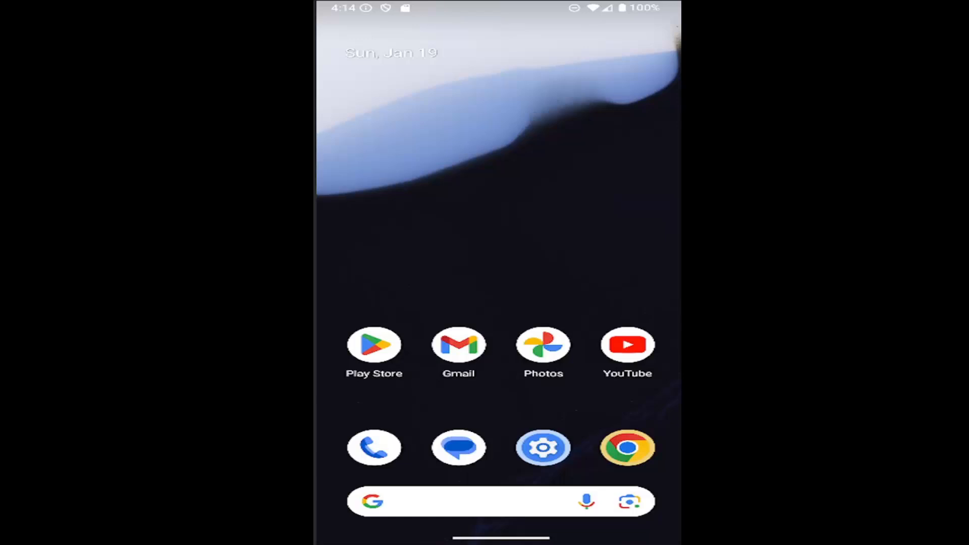
mouse_move(676, 117)
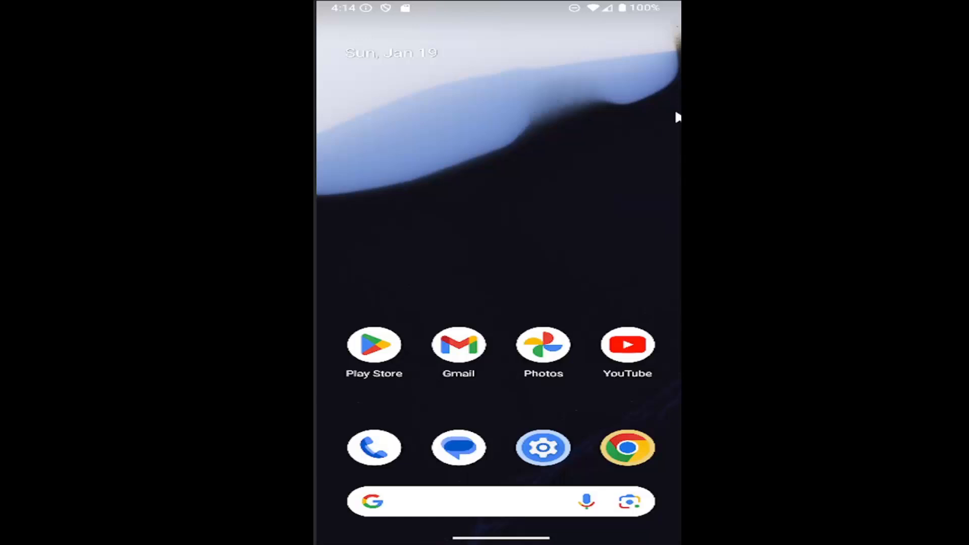
mouse_move(639, 28)
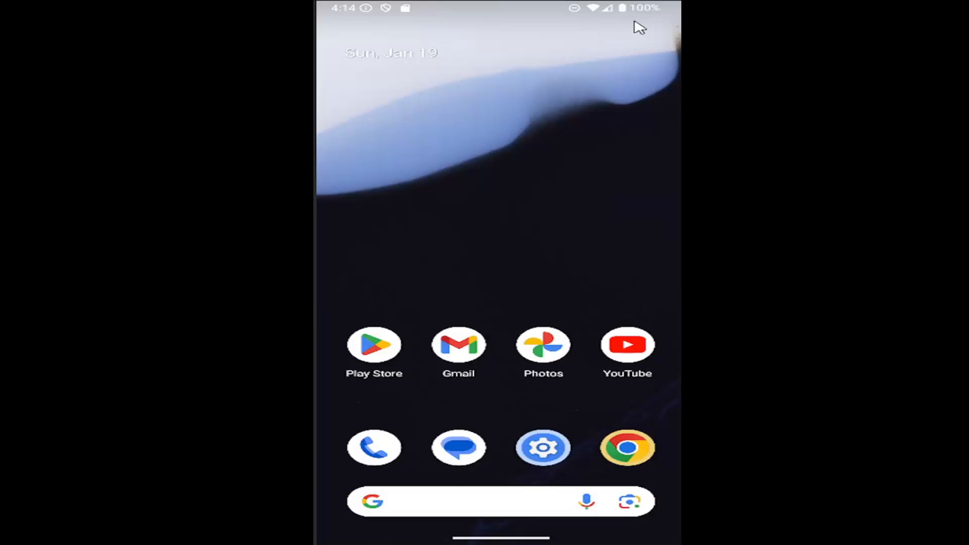
mouse_move(513, 230)
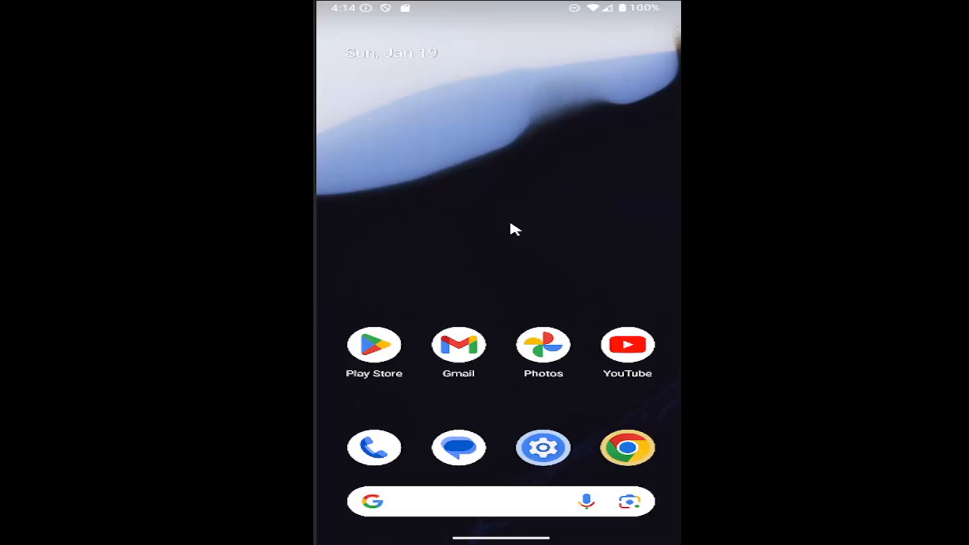
mouse_move(495, 190)
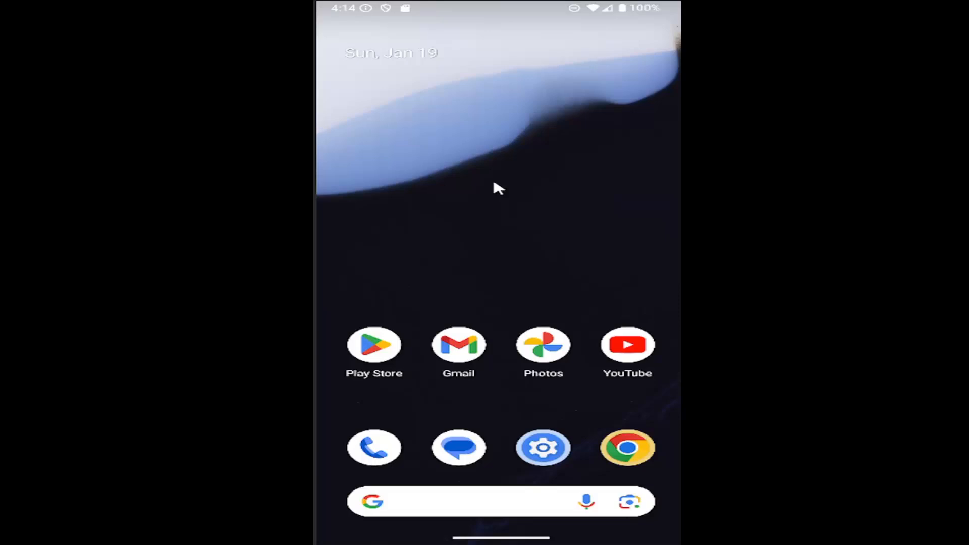
mouse_move(501, 193)
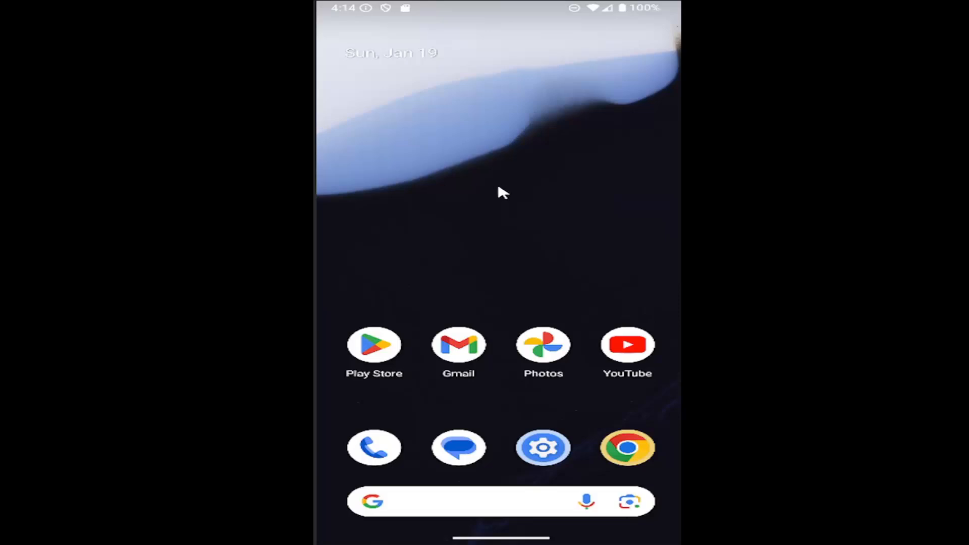
mouse_move(466, 208)
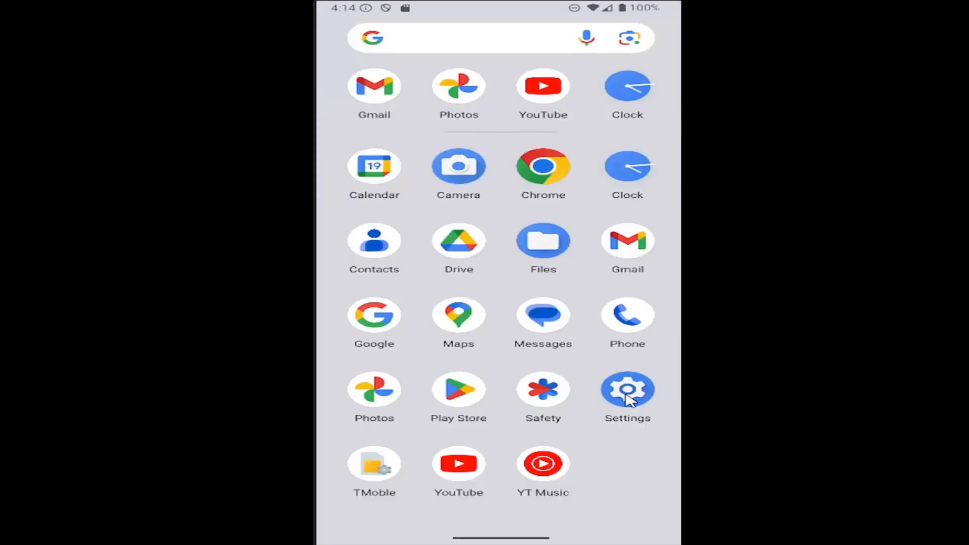
Step: Launch Settings from the app drawer and go into the Battery section
left_click(627, 389)
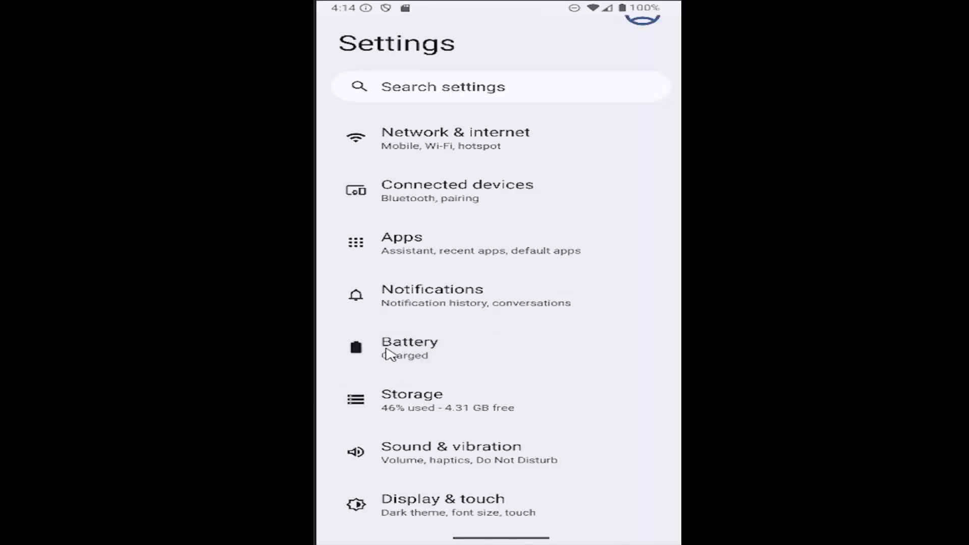
left_click(410, 346)
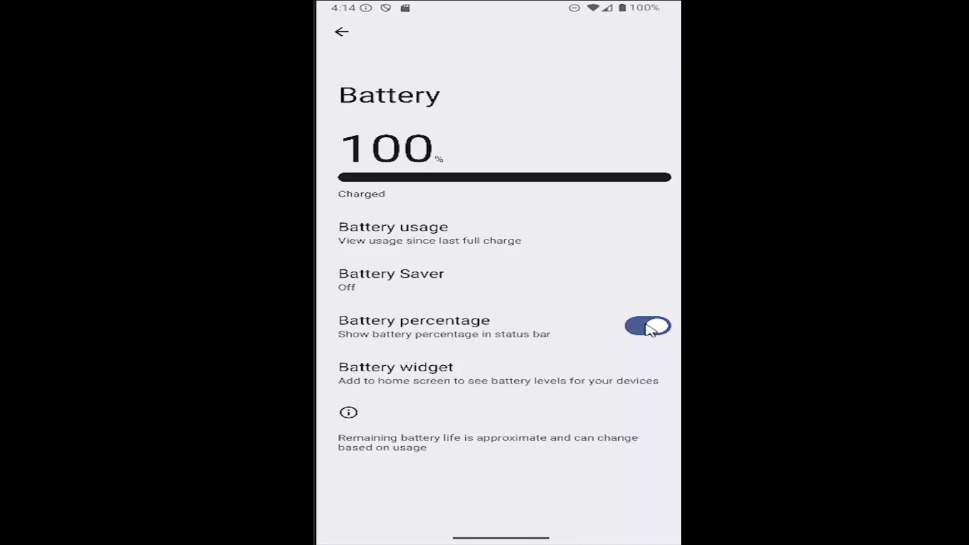
Step: Turn off the Battery percentage toggle and go back to the main Settings list
left_click(647, 326)
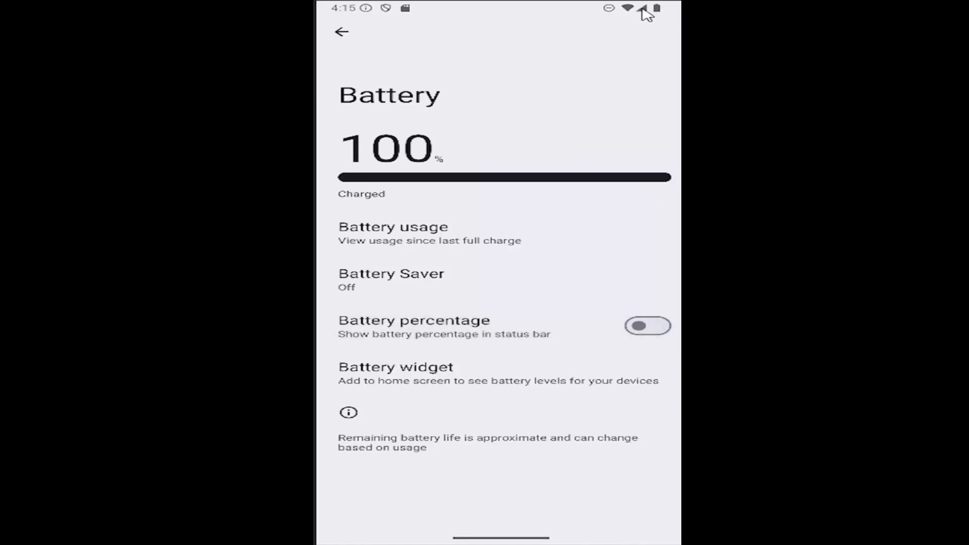
mouse_move(628, 49)
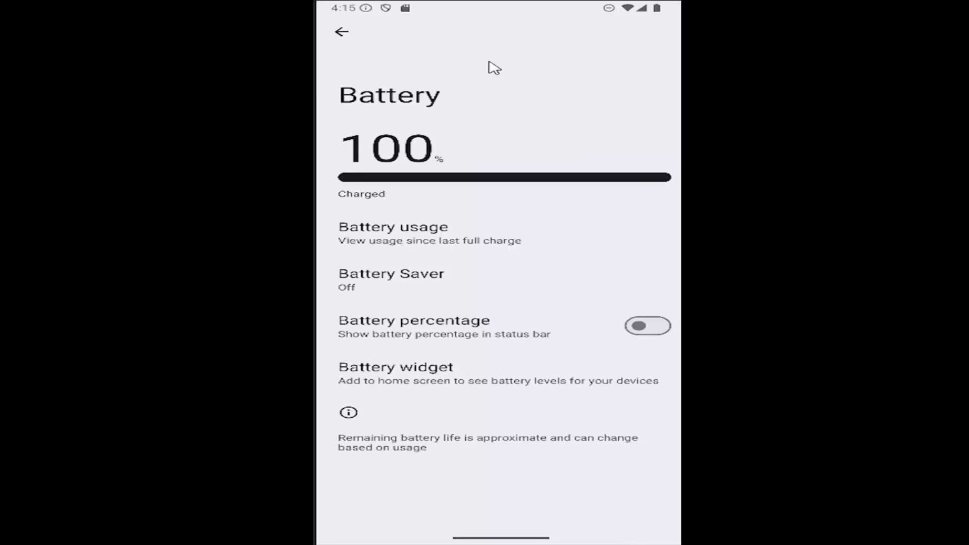
left_click(341, 31)
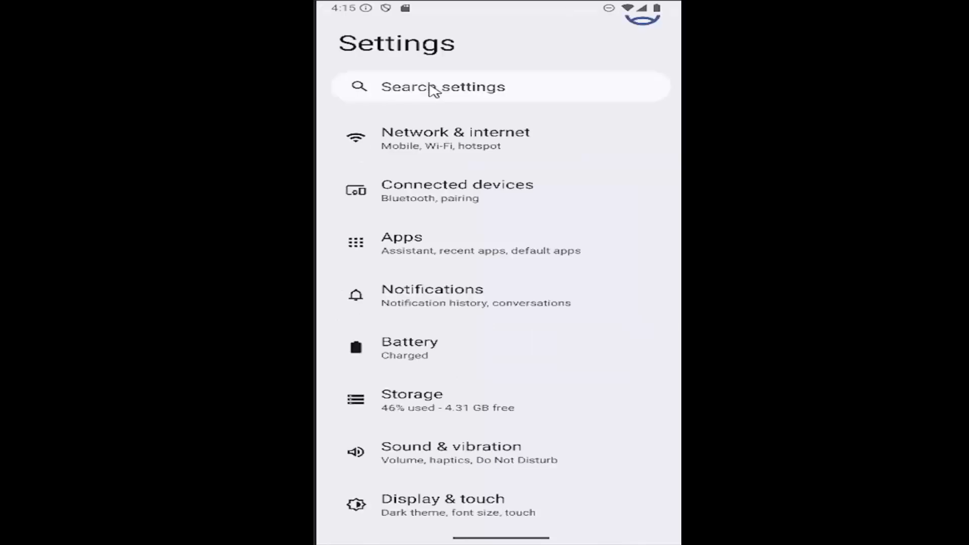